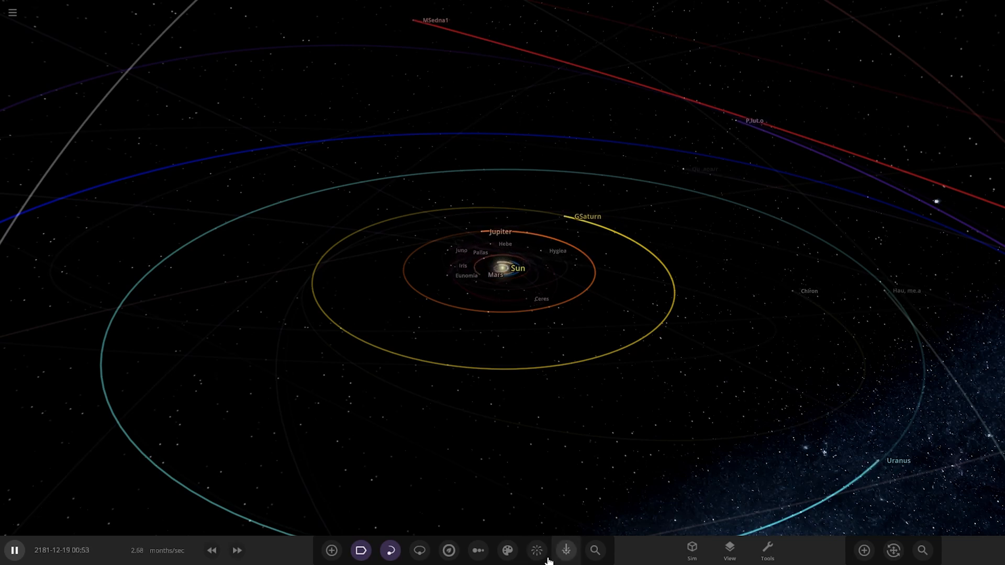
Load The Nusto System simulation from the subscribed Workshop list
left_click(565, 550)
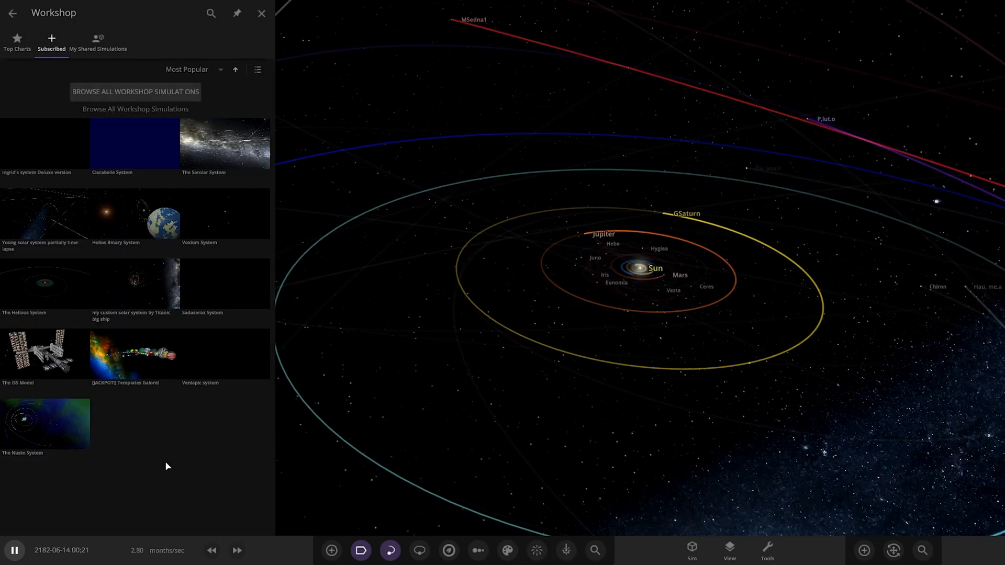
left_click(262, 13)
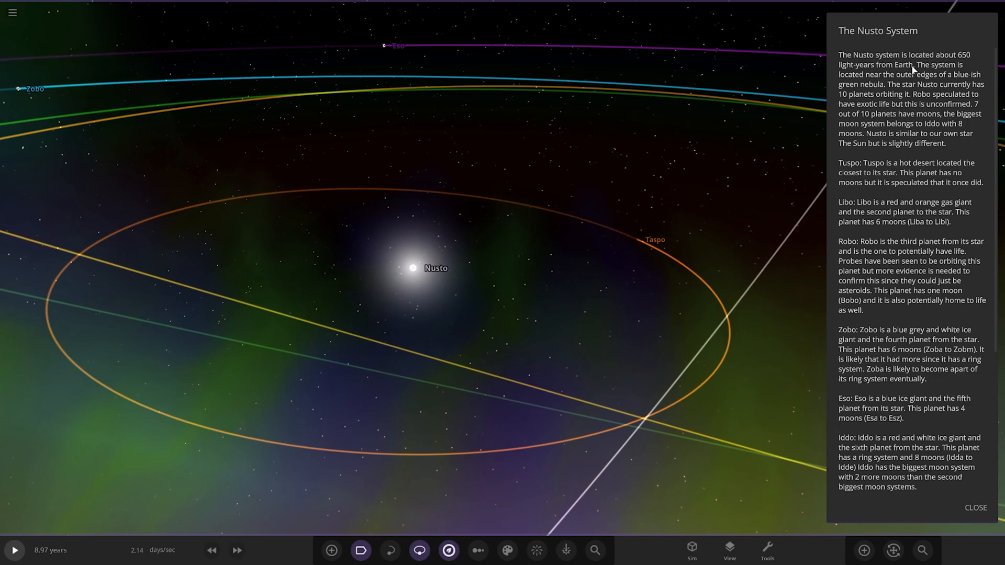
Zoom in until the star Nusto fills the view as a bright disc
scroll("down", 3)
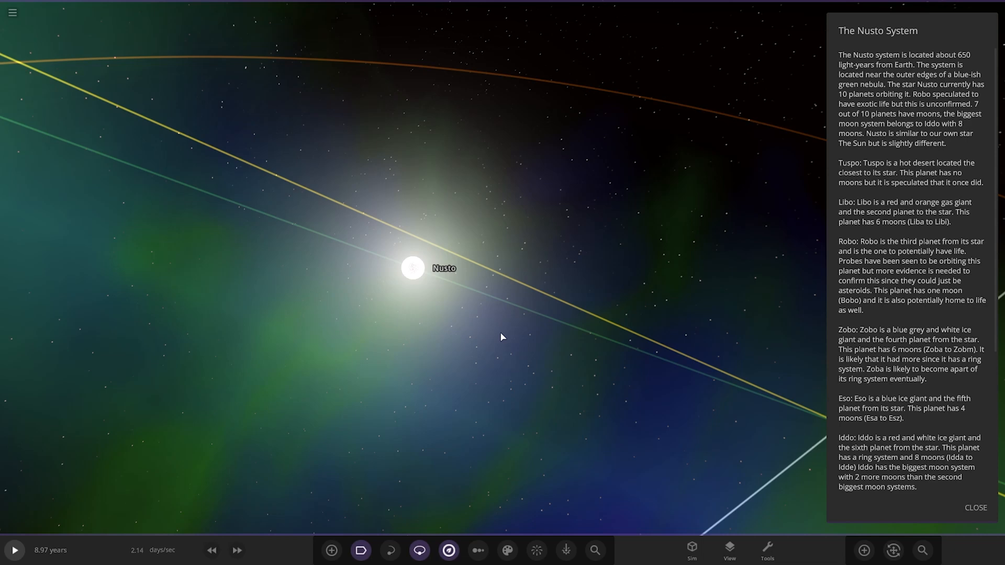
scroll("up", 3)
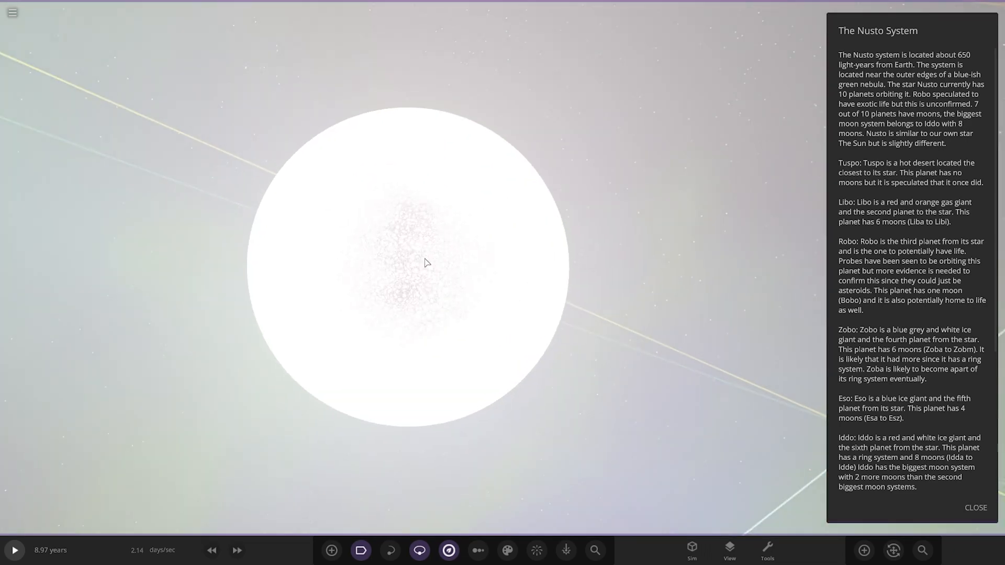
Focus on the innermost brown desert planet and orbit the camera around it
left_click(408, 261)
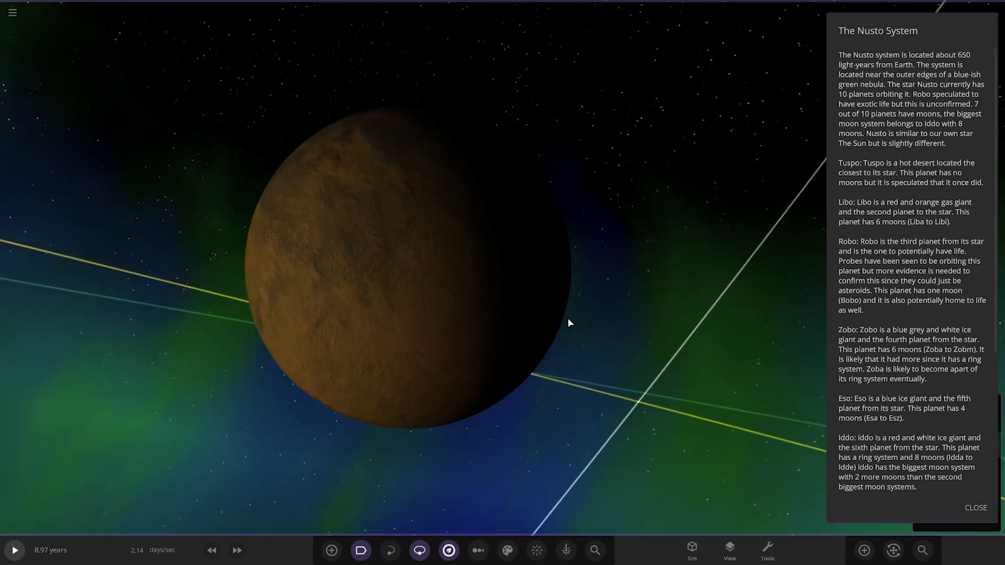
left_click_drag(568, 323, 473, 420)
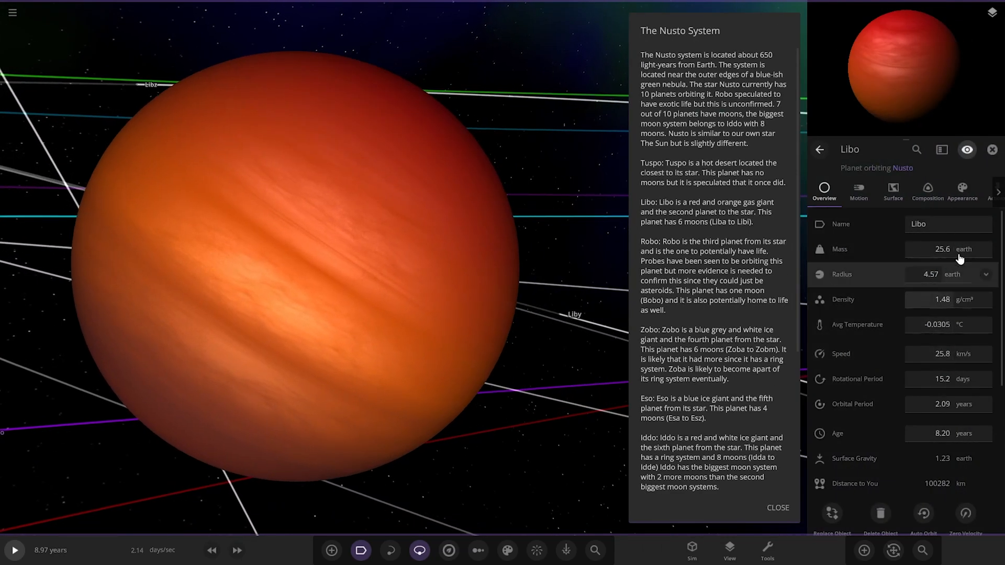
Select Libo, then inspect its moons Libu, Libz and the next moon in turn
left_click(985, 274)
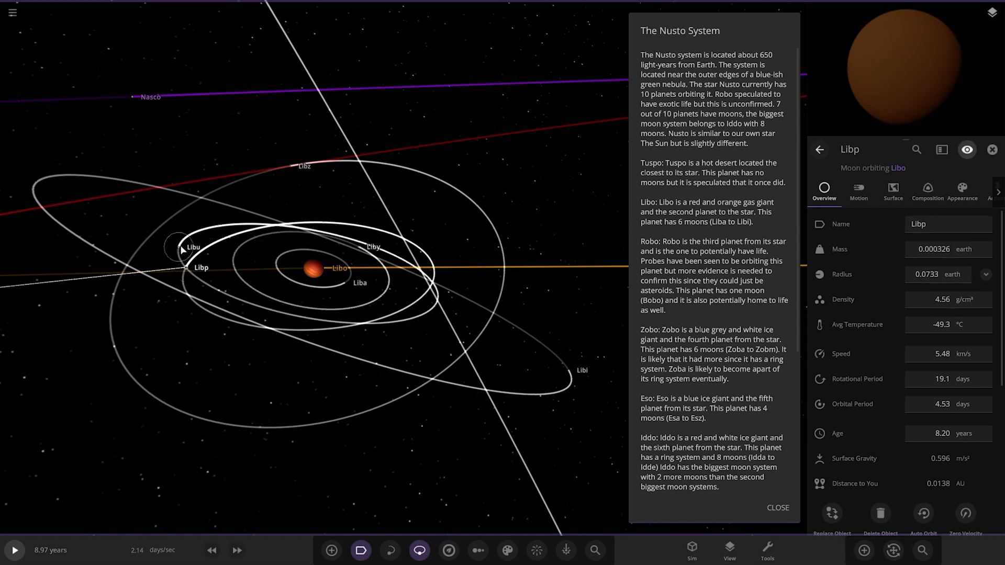
left_click(193, 246)
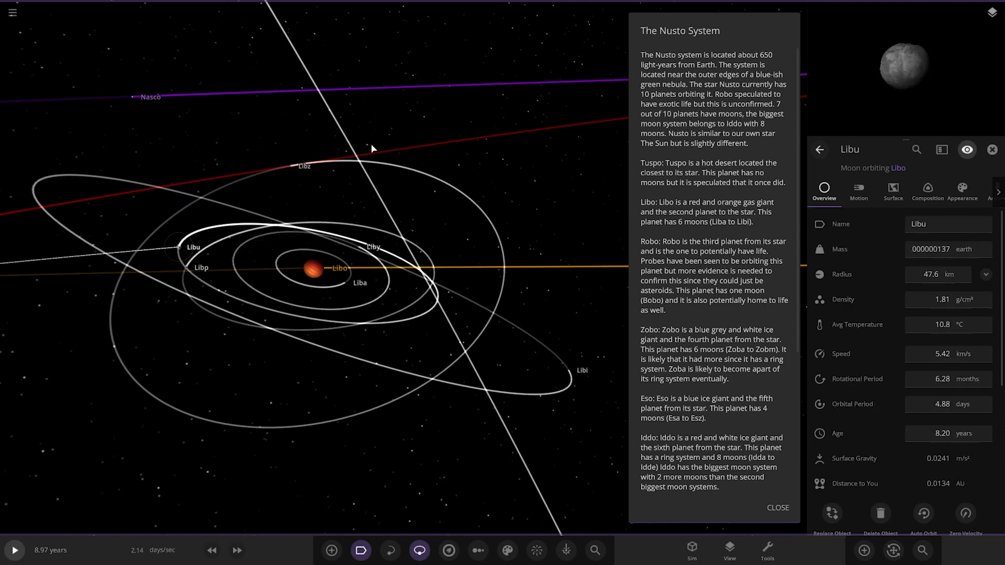
left_click(290, 164)
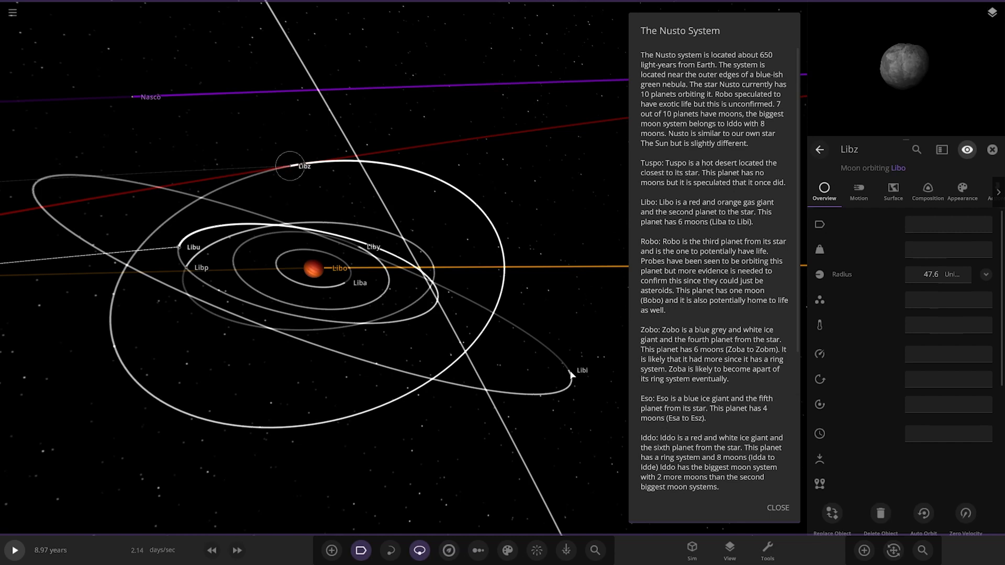
left_click(582, 371)
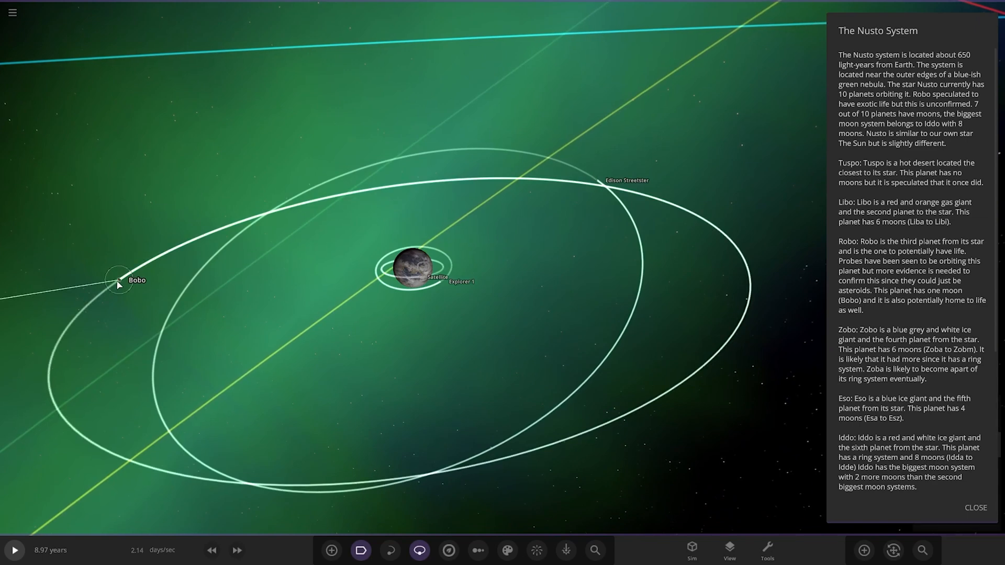
Select Robo's moon Bobo while viewing the planet Robo up close
left_click(117, 280)
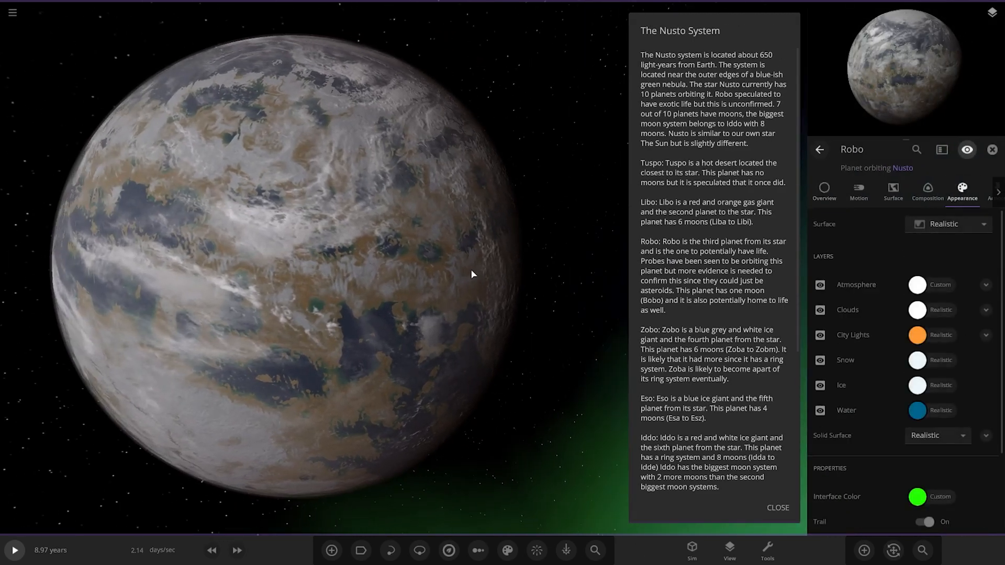
Hide Robo's cloud layer and review its material composition
left_click(819, 310)
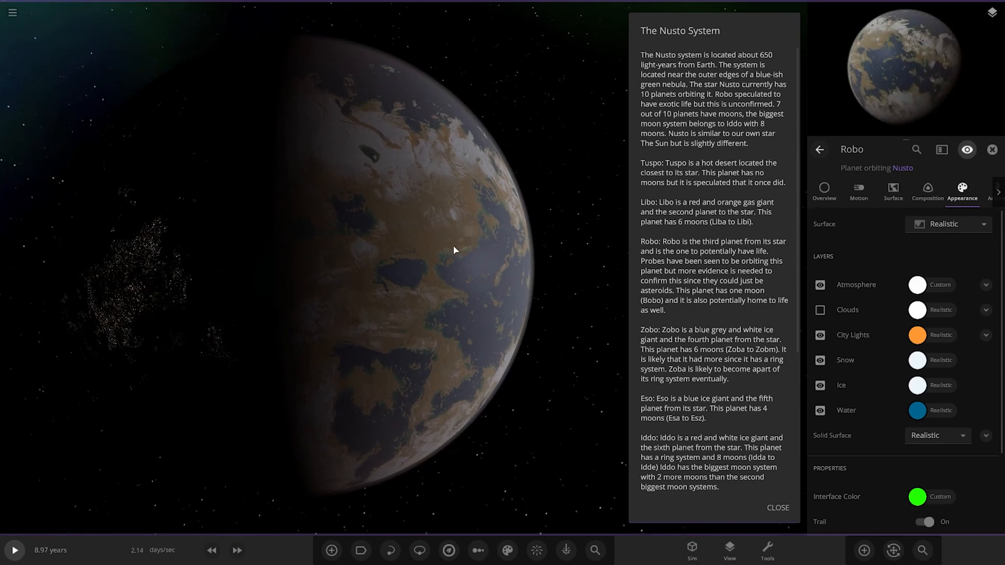
left_click(927, 191)
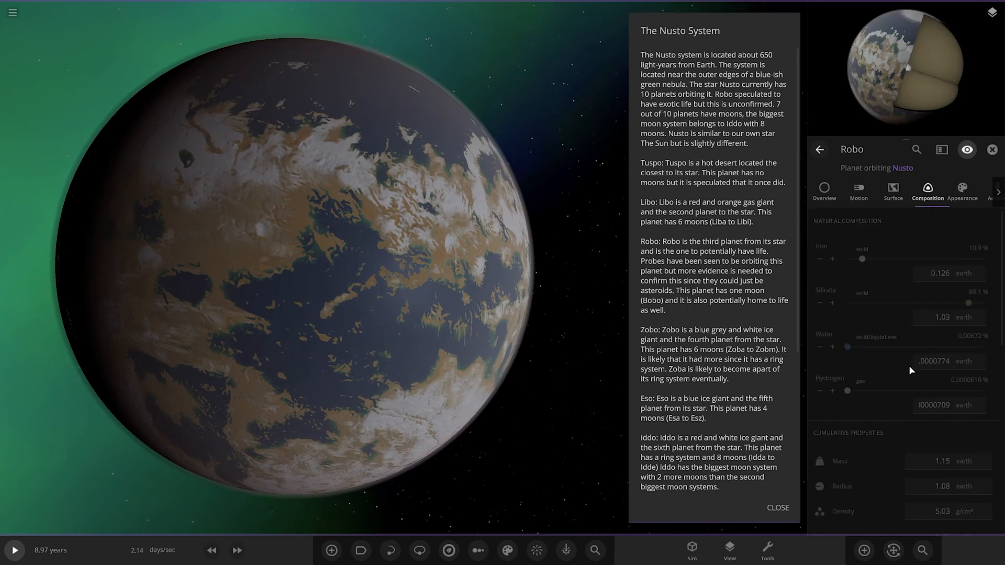
scroll("down", 3)
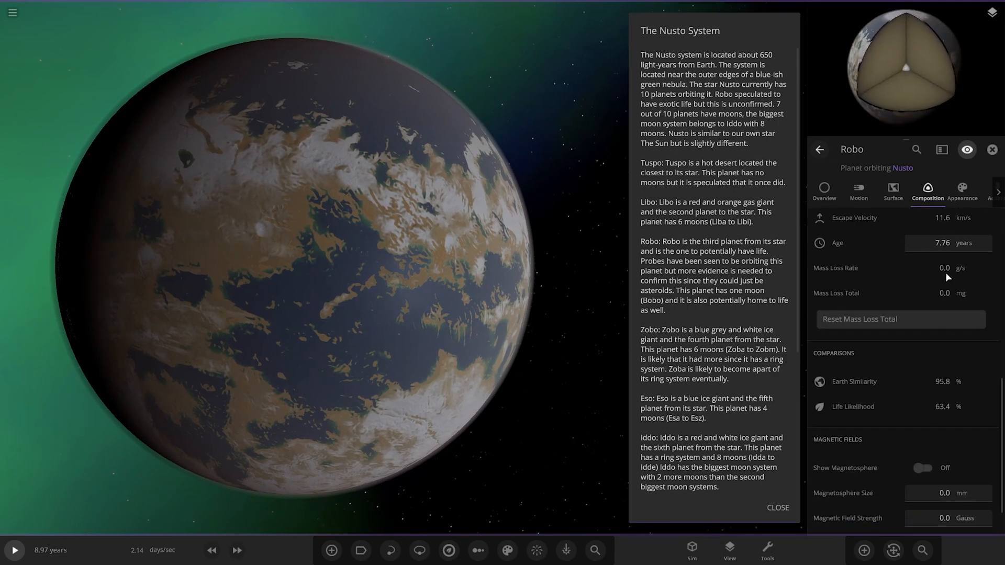
Restore Robo's clouds and view its overview (mass 1.15 Earths, radius 1.08) while zooming out
left_click(960, 192)
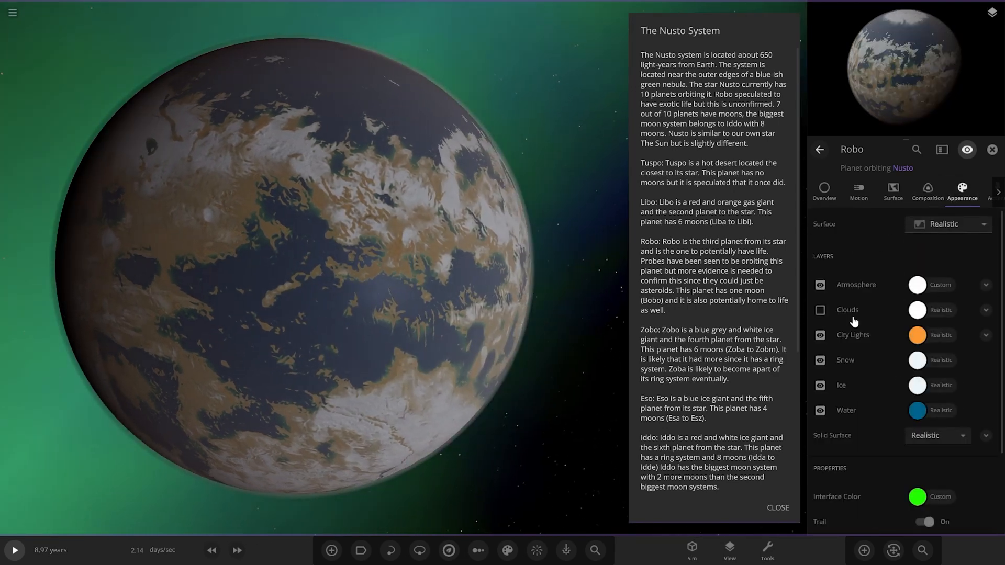
left_click(819, 309)
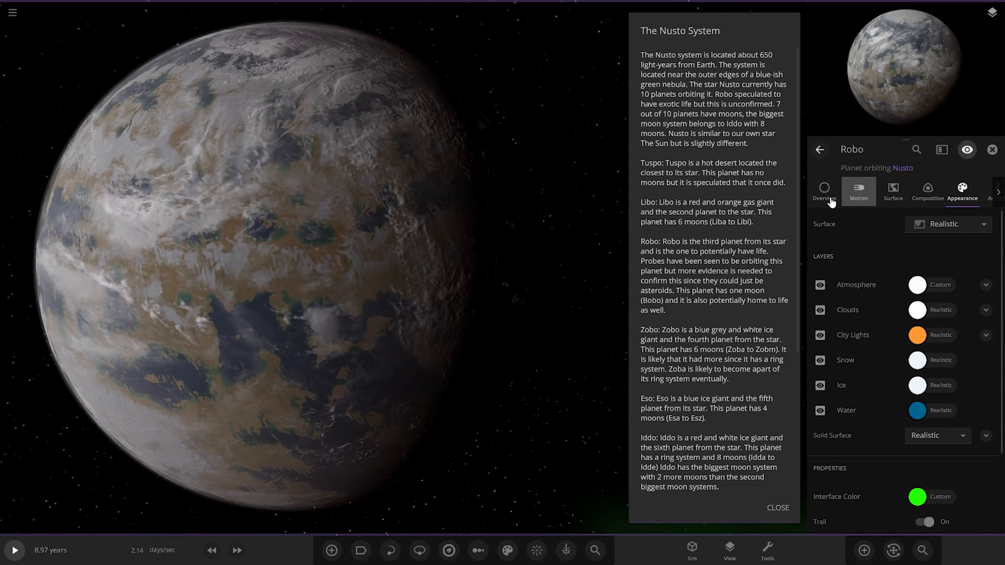
left_click(823, 192)
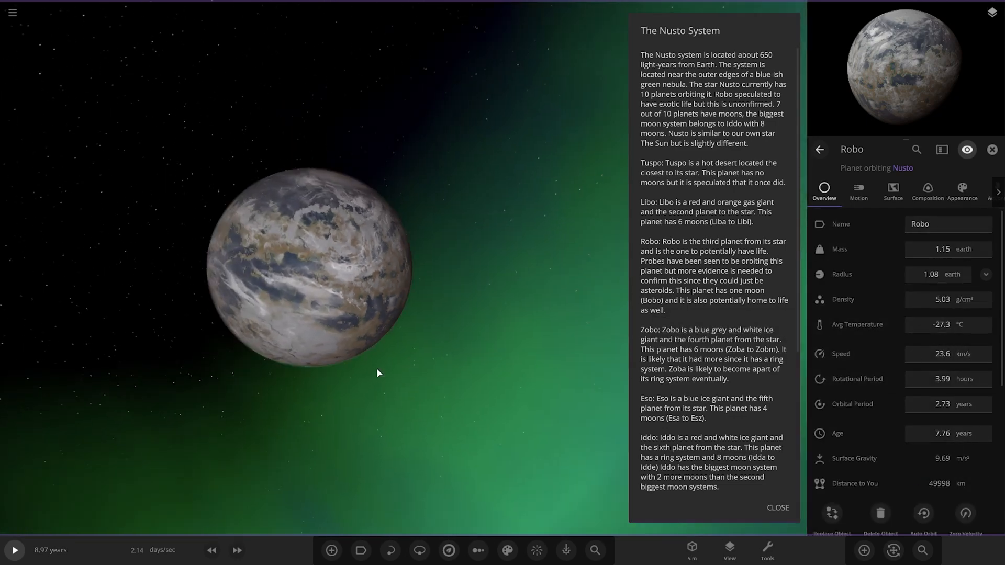
scroll("down", 3)
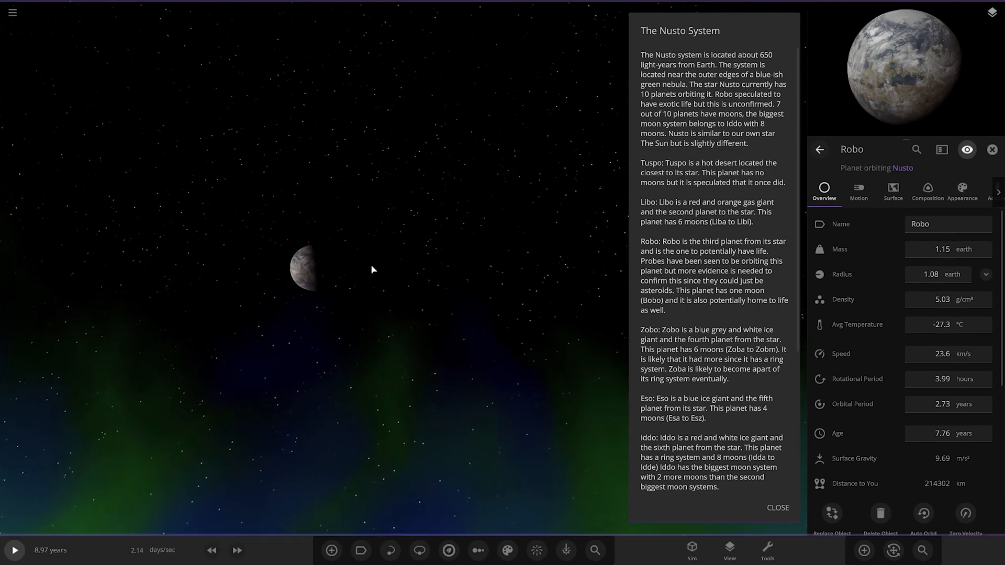
Select moon Bobo, check its Earth comparisons (50% similarity), and return to its overview
left_click(384, 238)
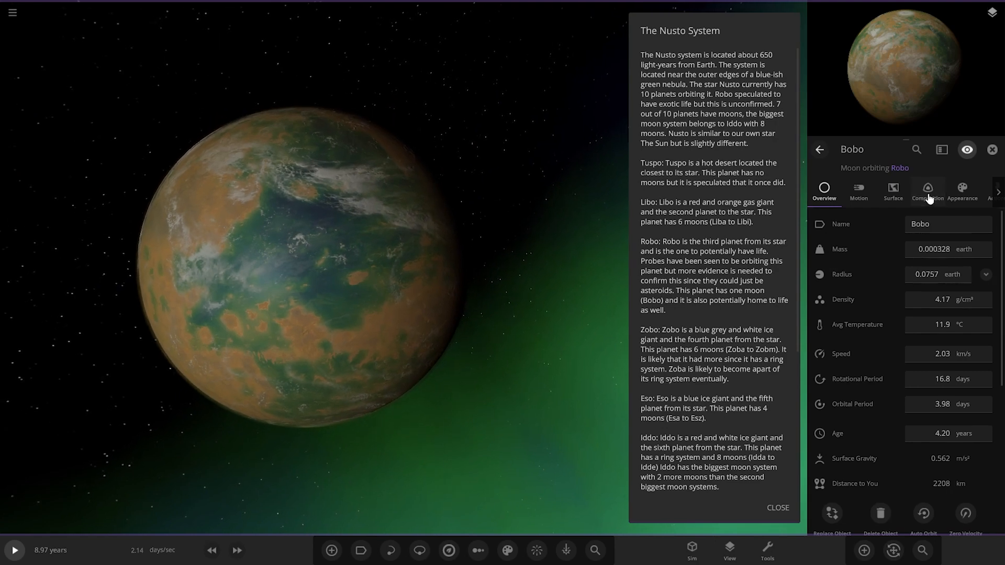
left_click(927, 192)
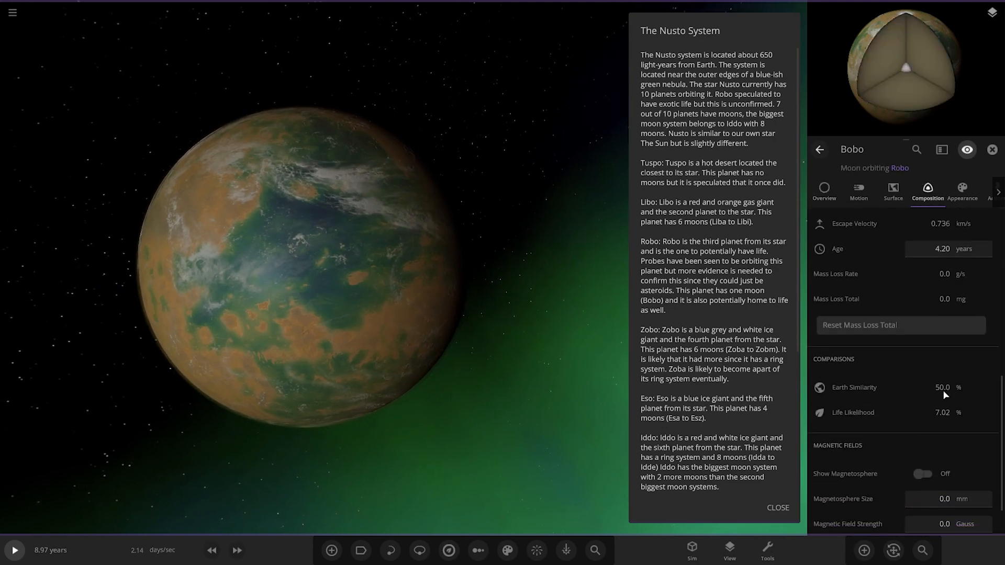
left_click(824, 192)
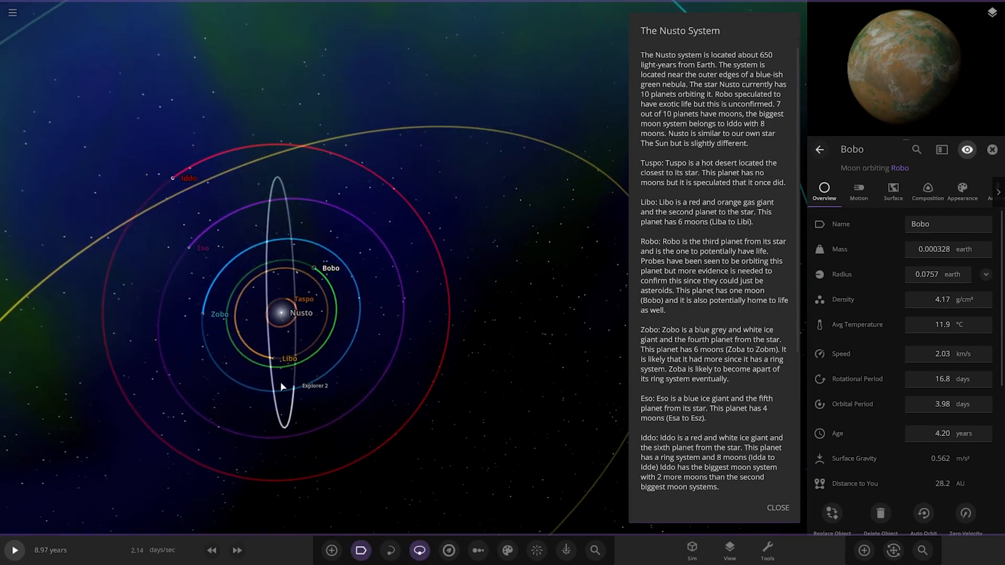
Select planet Zobo, tilt the view over its moons, and save it as an object
left_click(222, 311)
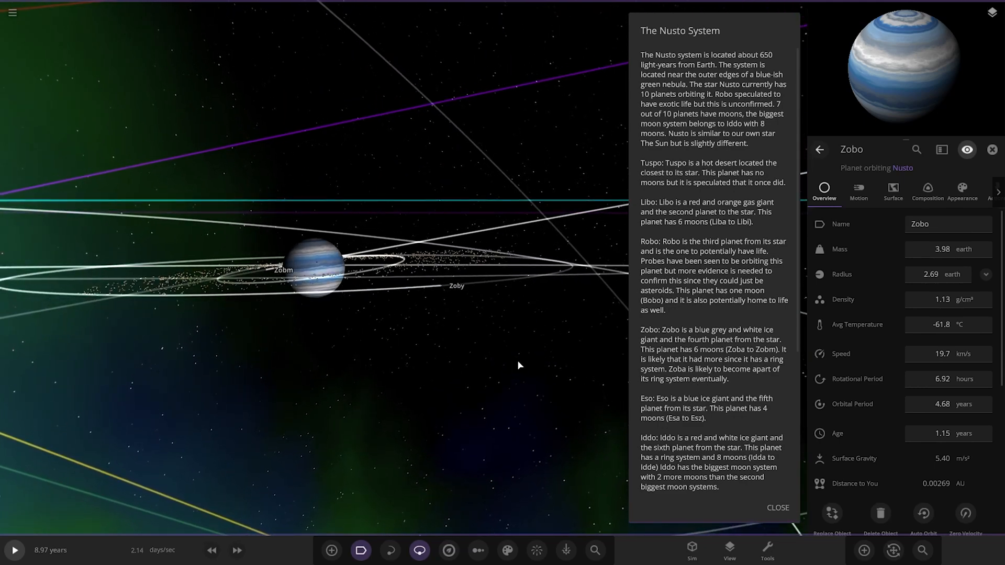
left_click_drag(519, 366, 388, 345)
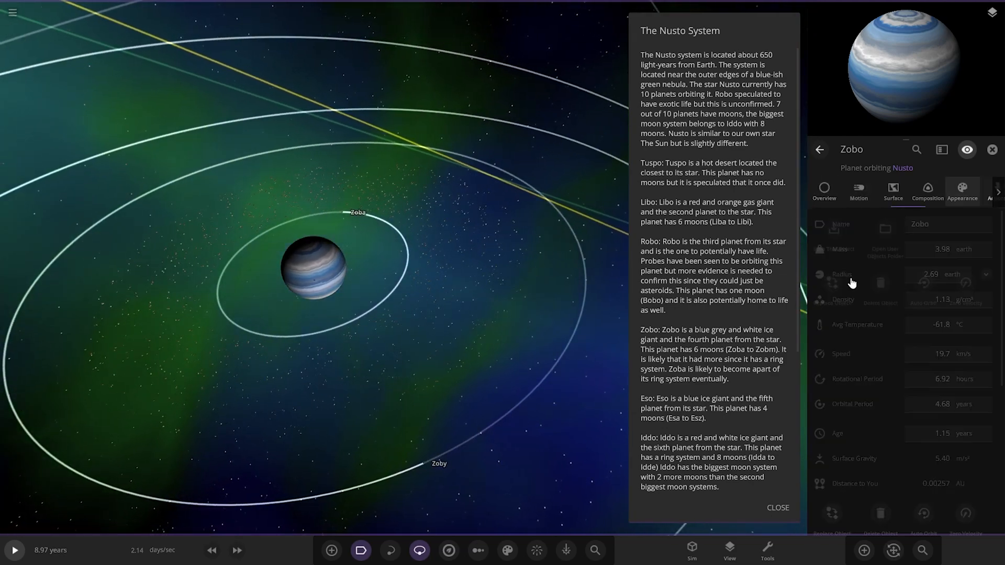
left_click(834, 234)
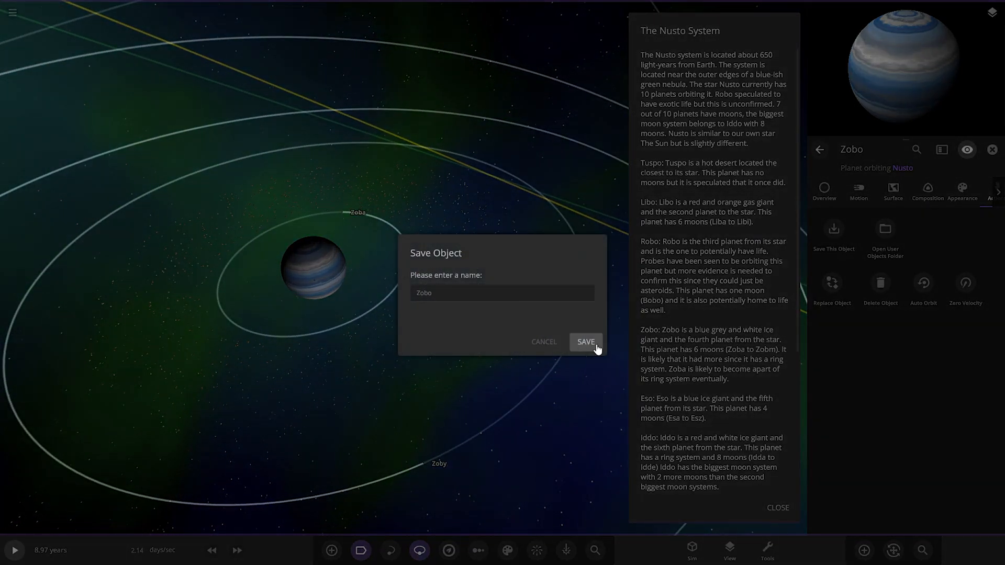
left_click(584, 342)
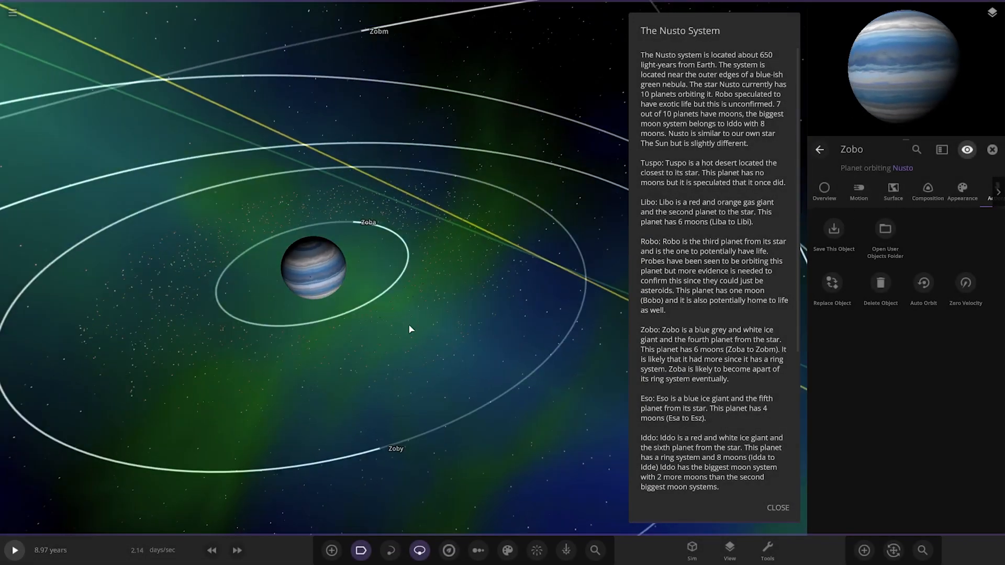
Orbit around Zobo and view moon Zobz's appearance layers and overview (217 km radius)
left_click_drag(411, 329, 346, 367)
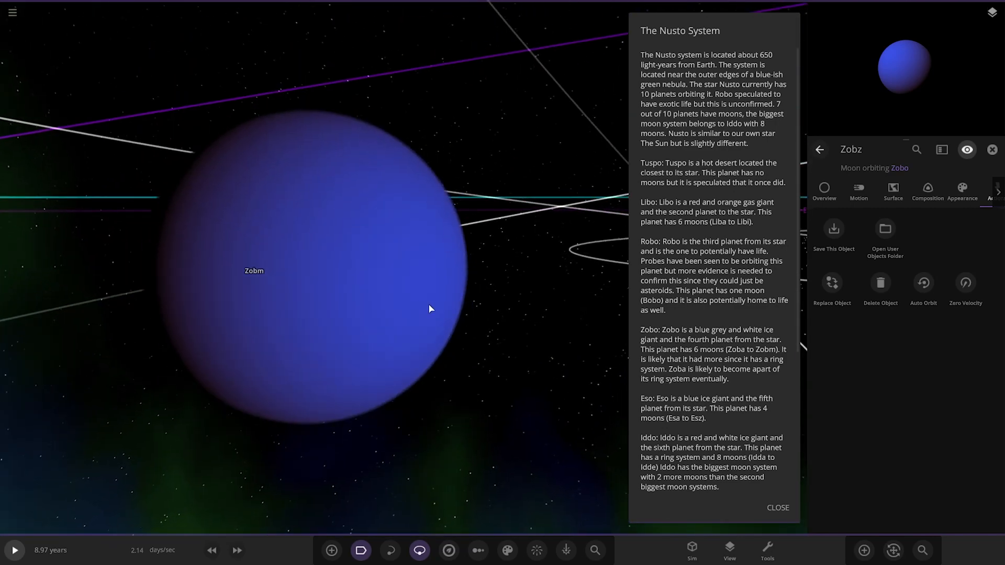
left_click(962, 192)
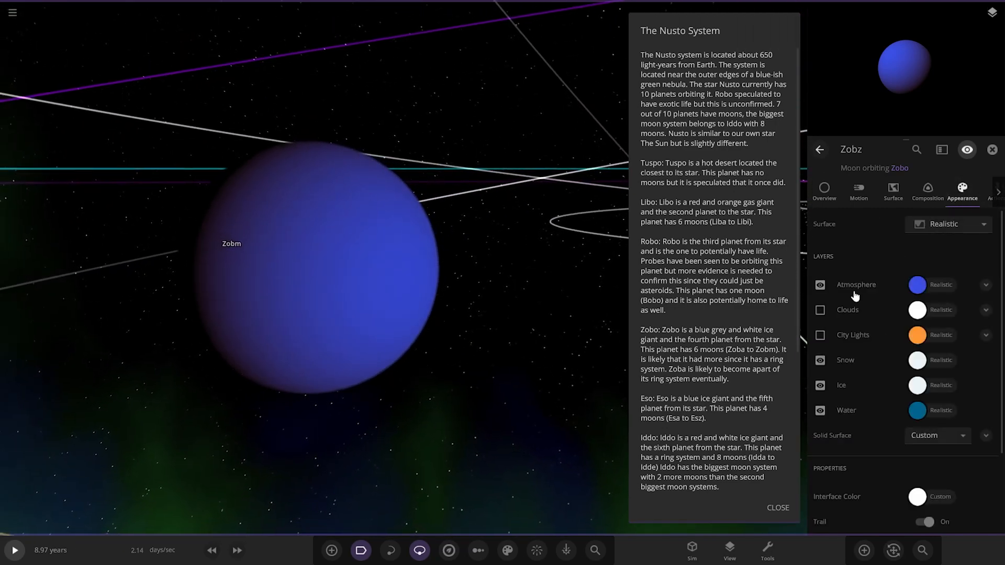
left_click(819, 285)
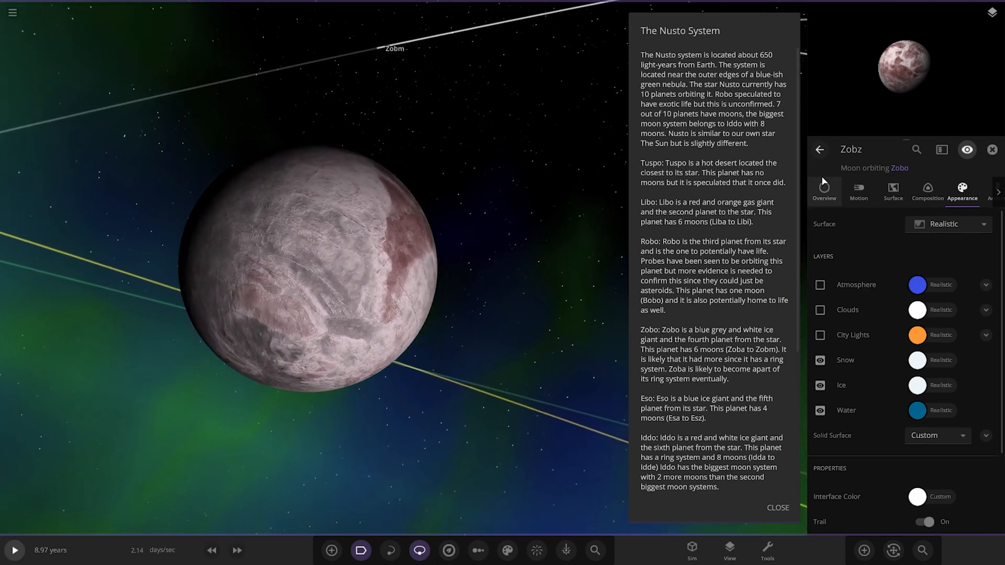
left_click(825, 191)
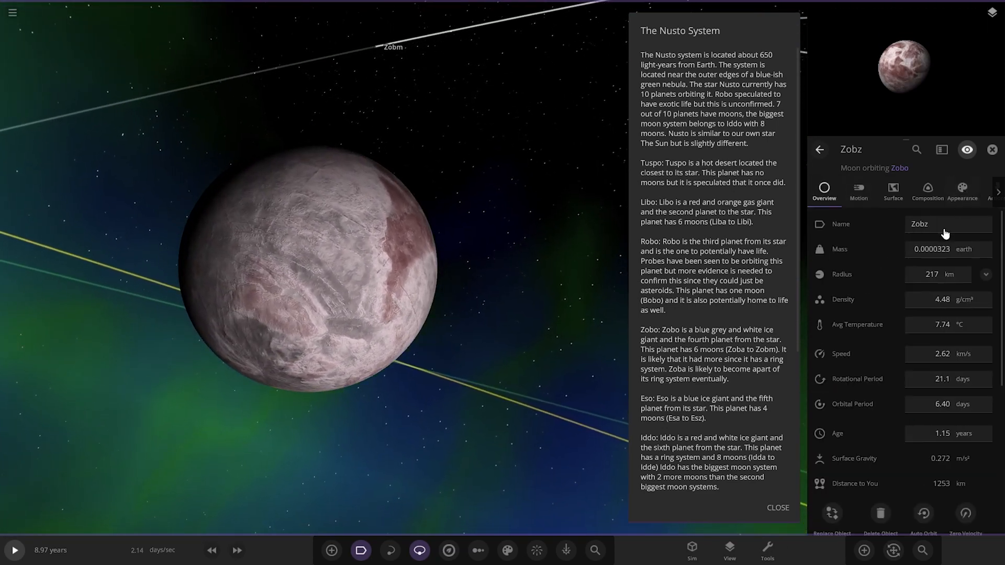
left_click(961, 193)
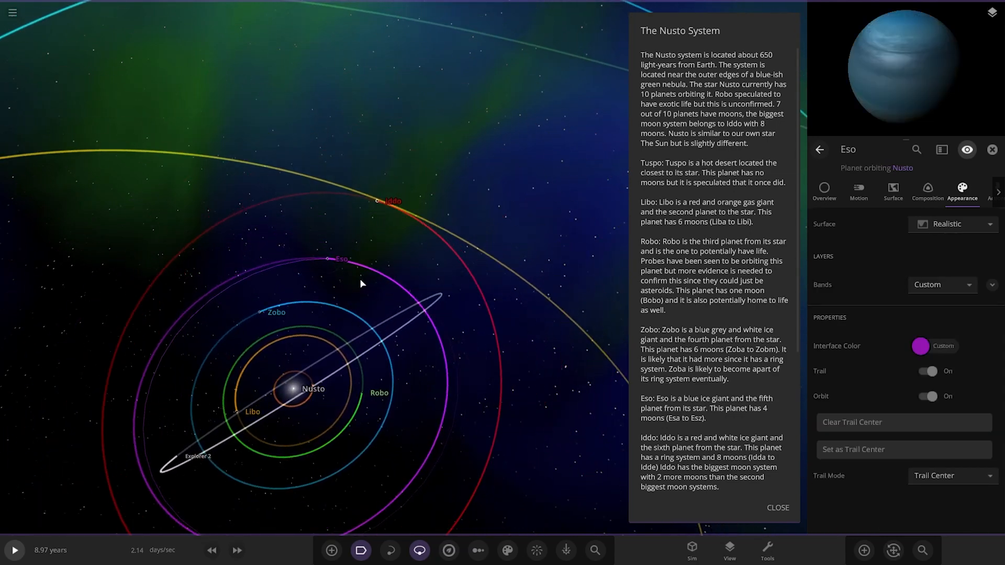
Fly to planet Eso and inspect its moons Esi and Ess, then zoom out
left_click(823, 191)
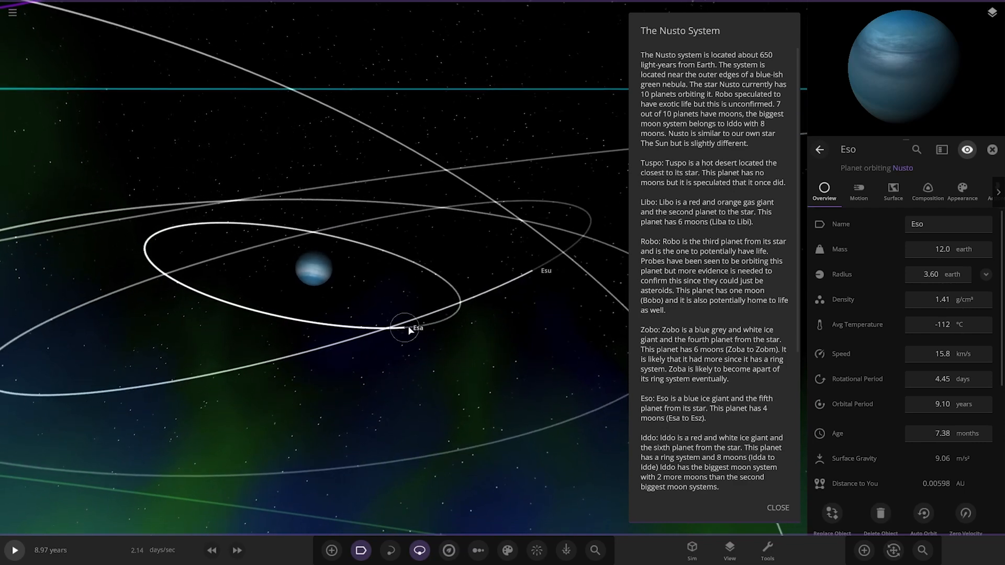
left_click(404, 326)
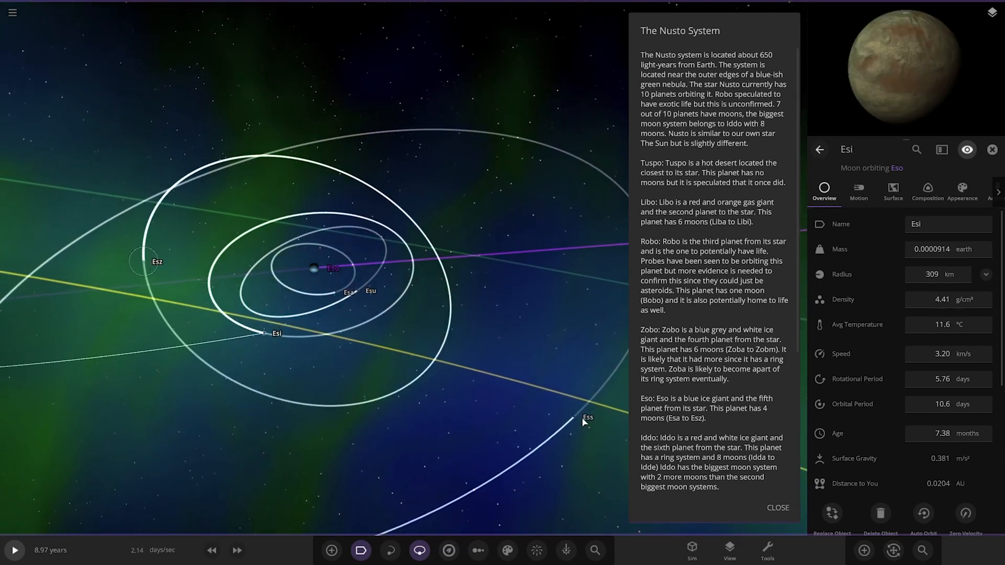
left_click(577, 417)
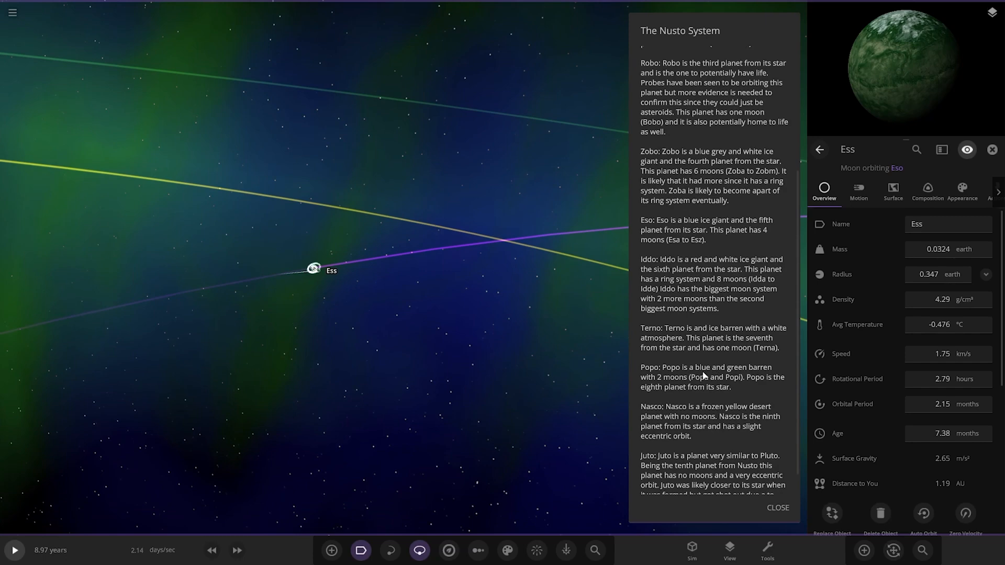
scroll("down", 3)
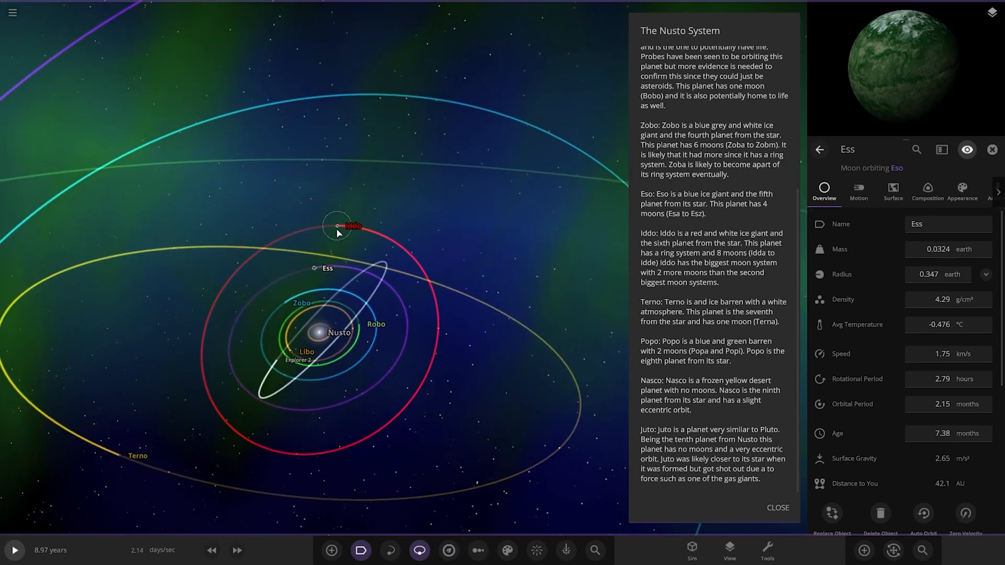
Fly to ringed planet Iddo and inspect its moons Iddy and Iddz (48.4 km radius)
left_click(336, 225)
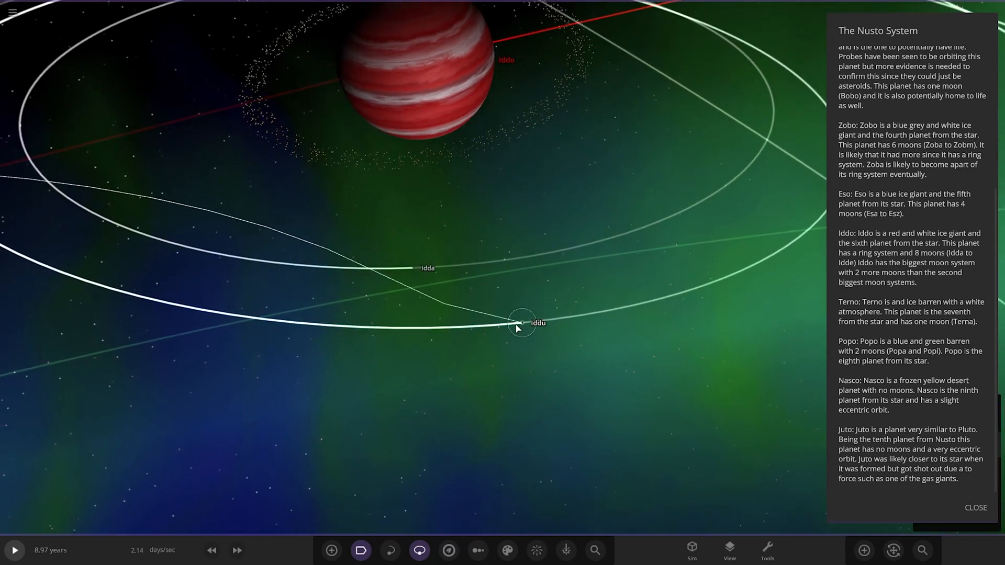
left_click(521, 322)
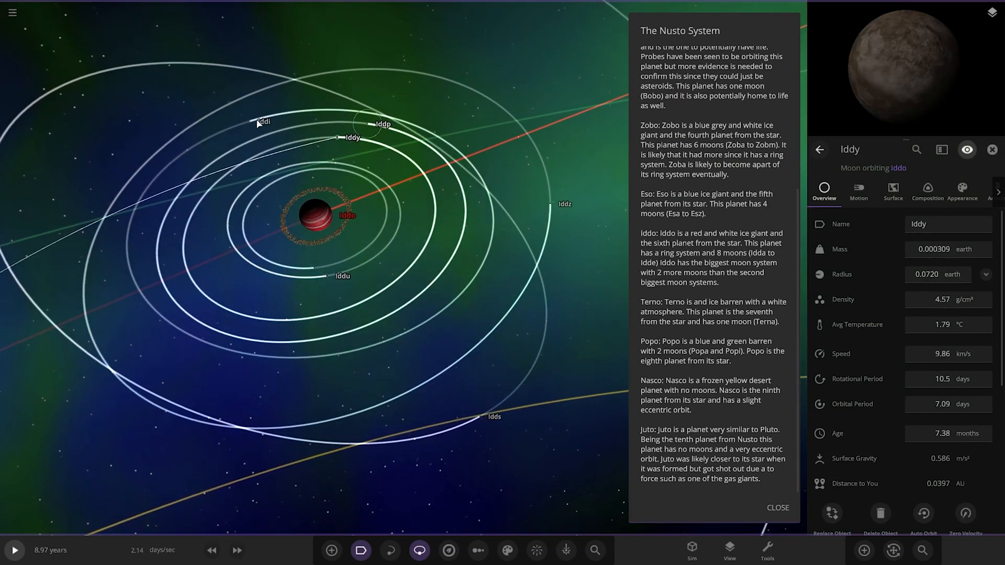
left_click(249, 121)
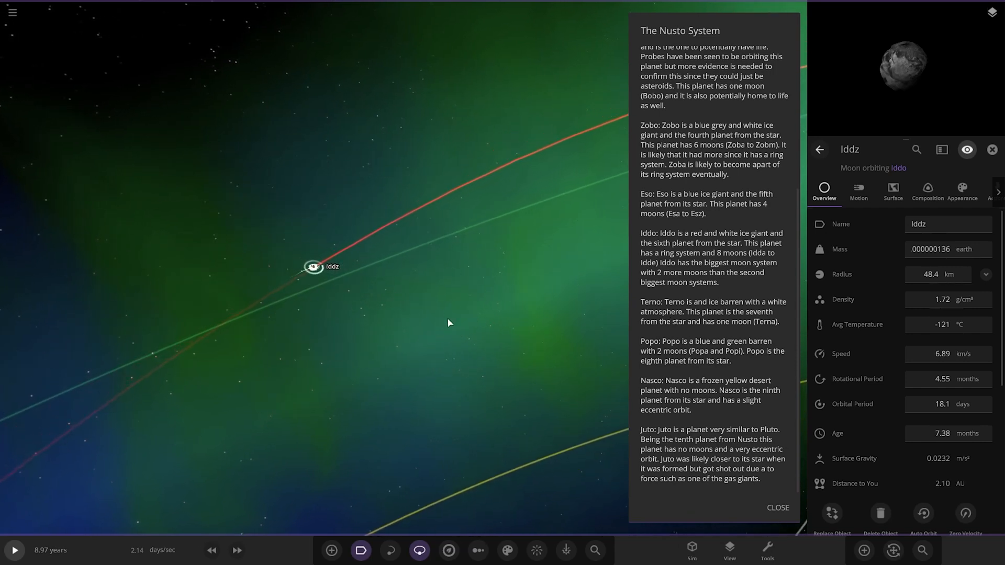
scroll("down", 3)
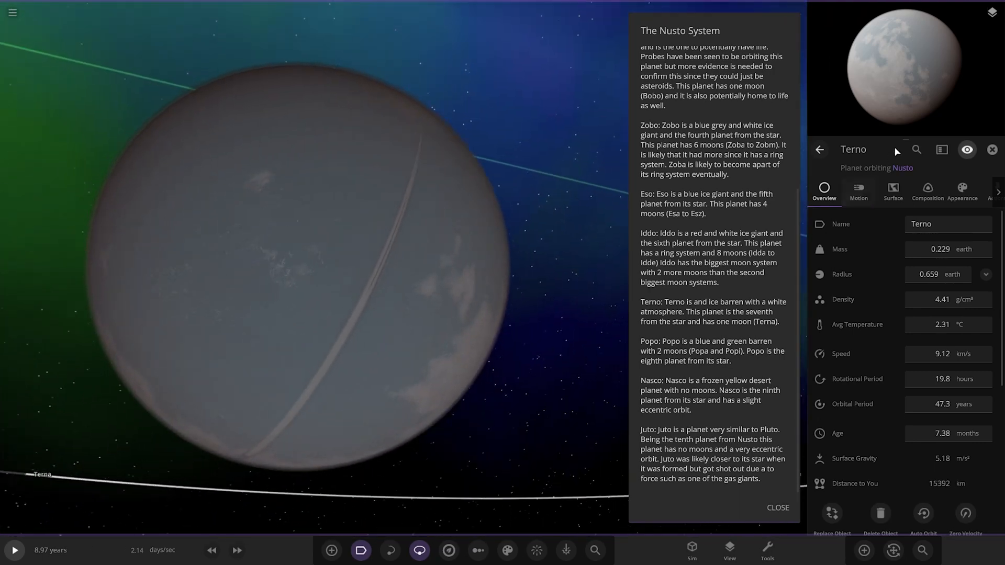
Review Terno's Snow, Ice and Water appearance layers and its Solid Surface options
left_click(961, 191)
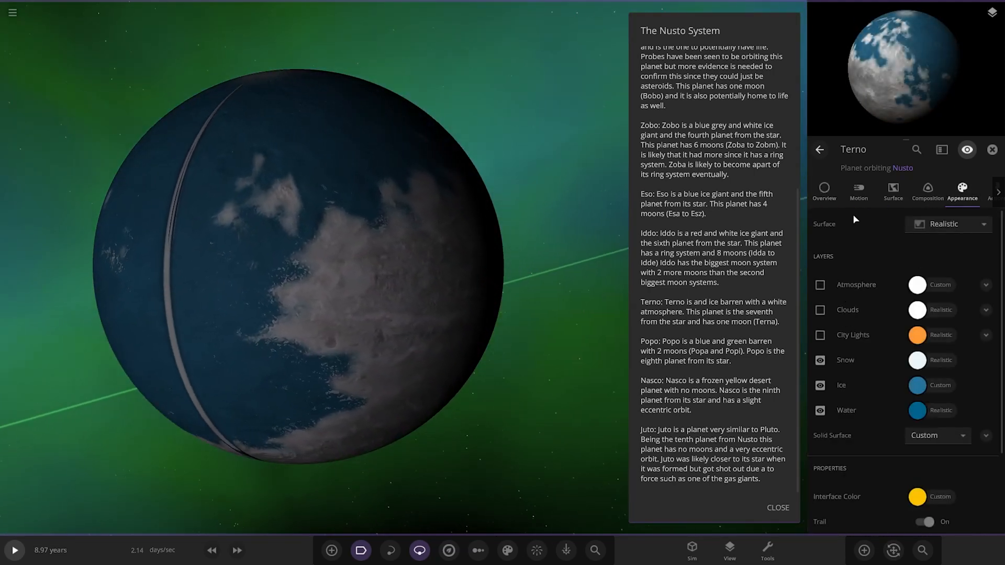
left_click(824, 192)
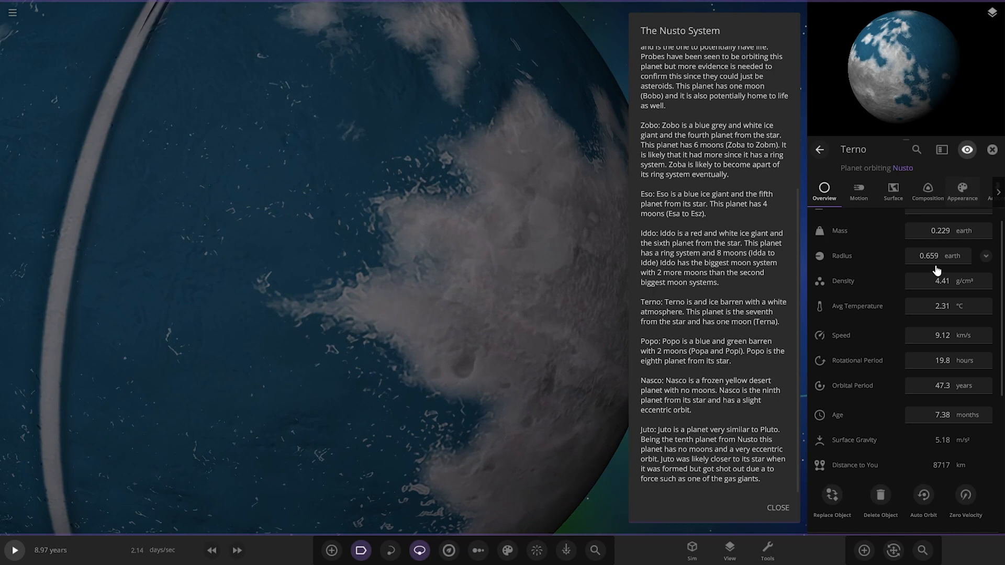
left_click(961, 192)
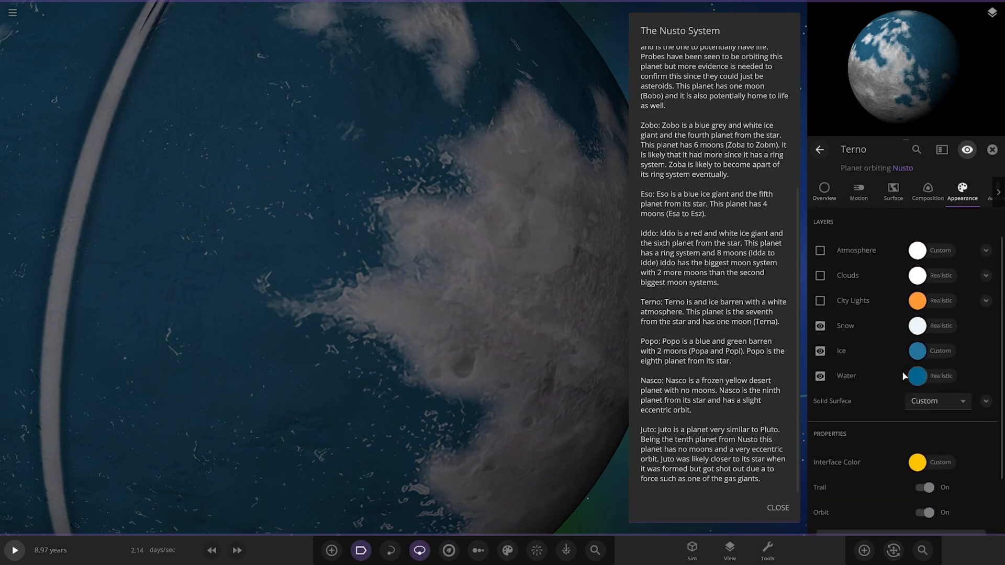
left_click(820, 376)
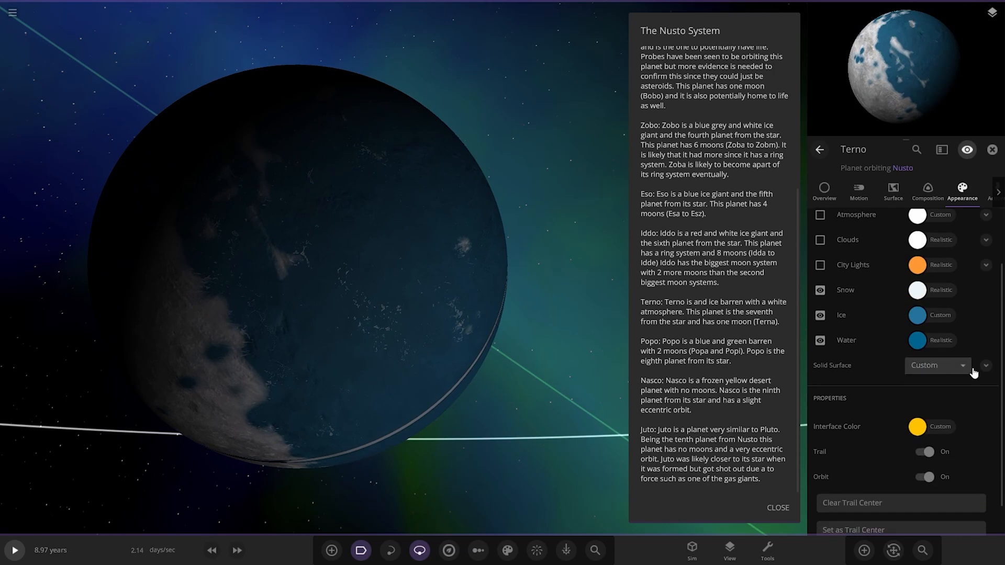
left_click(936, 365)
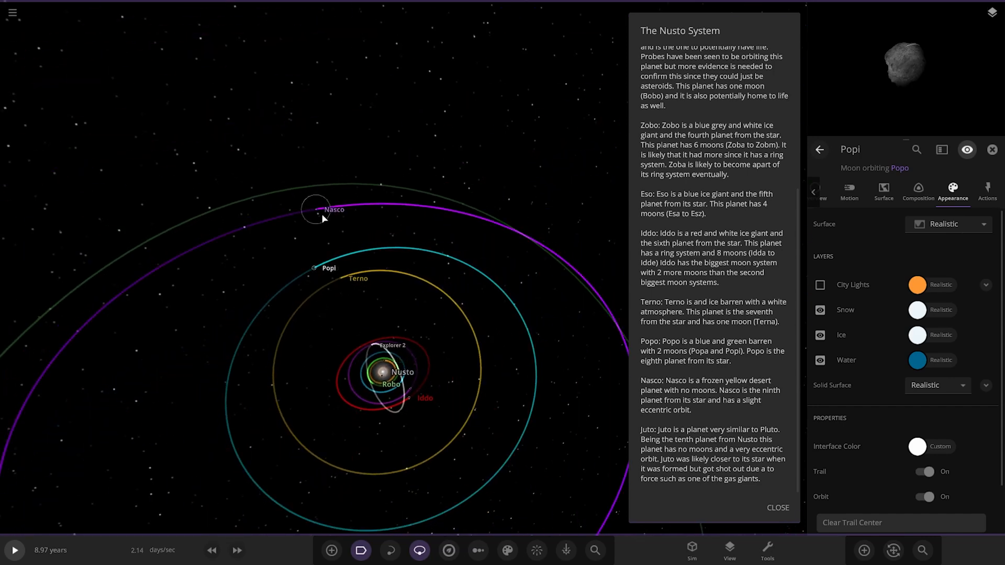
Inspect Nasco's orbital motion, then Juto's eccentric 677-year orbit around star Nusto
left_click(316, 209)
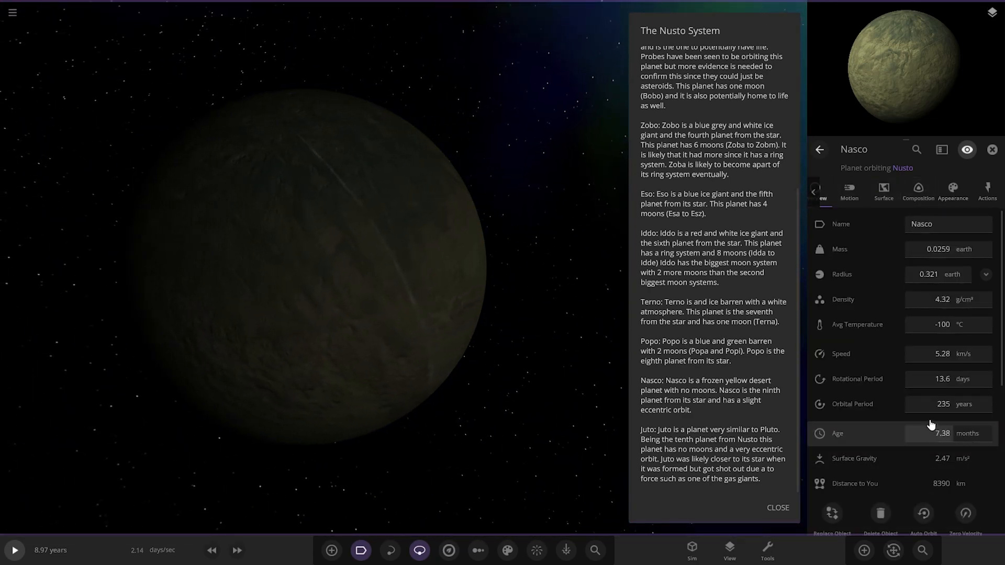
left_click(848, 190)
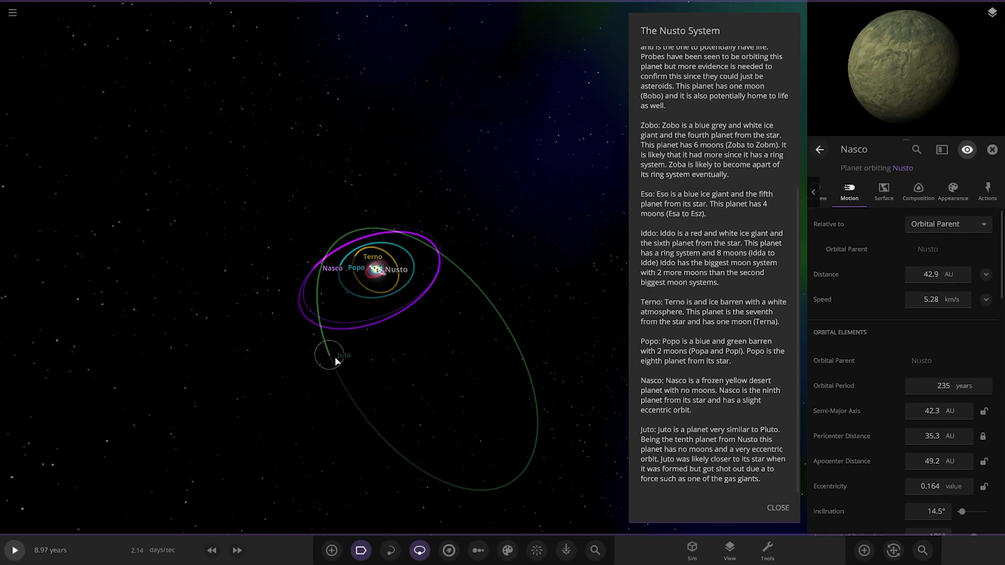
left_click(330, 355)
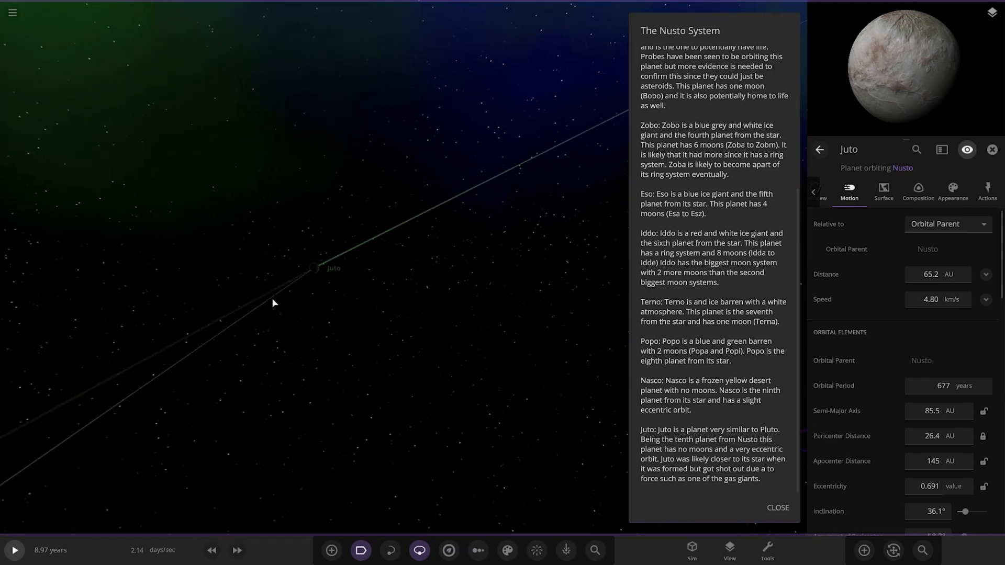
left_click(778, 507)
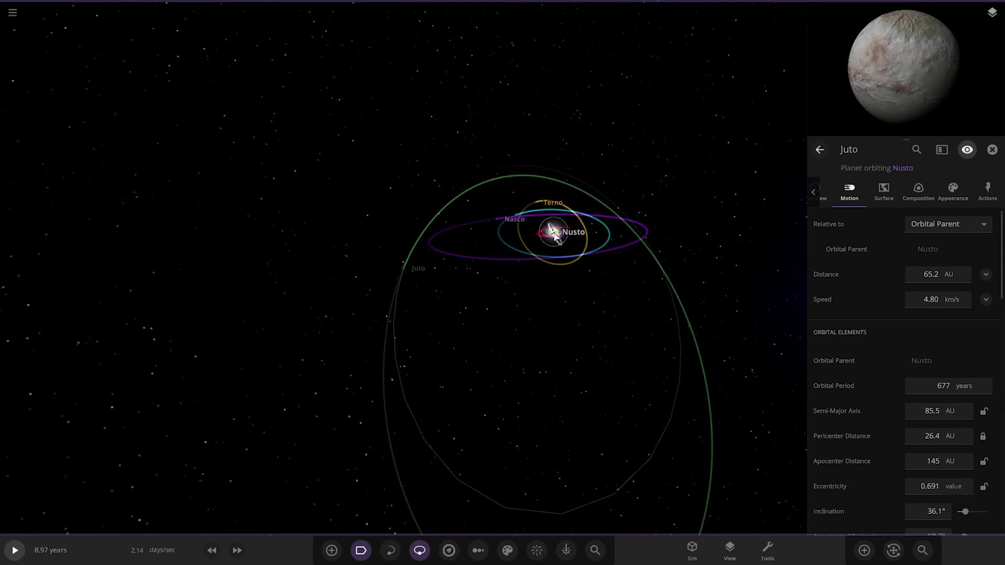
left_click(991, 150)
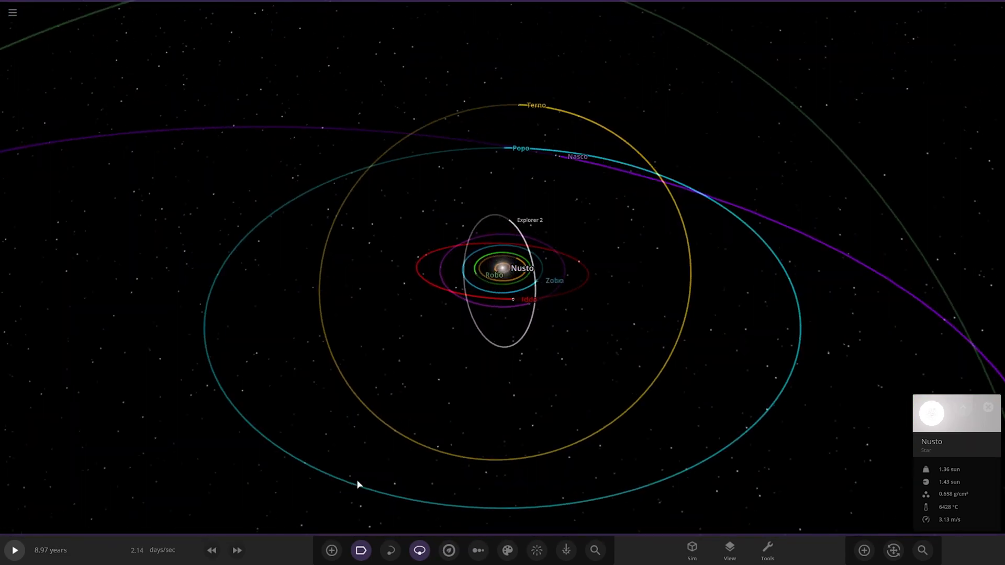
Start the simulation and raise its speed with the fast-forward button
left_click(240, 550)
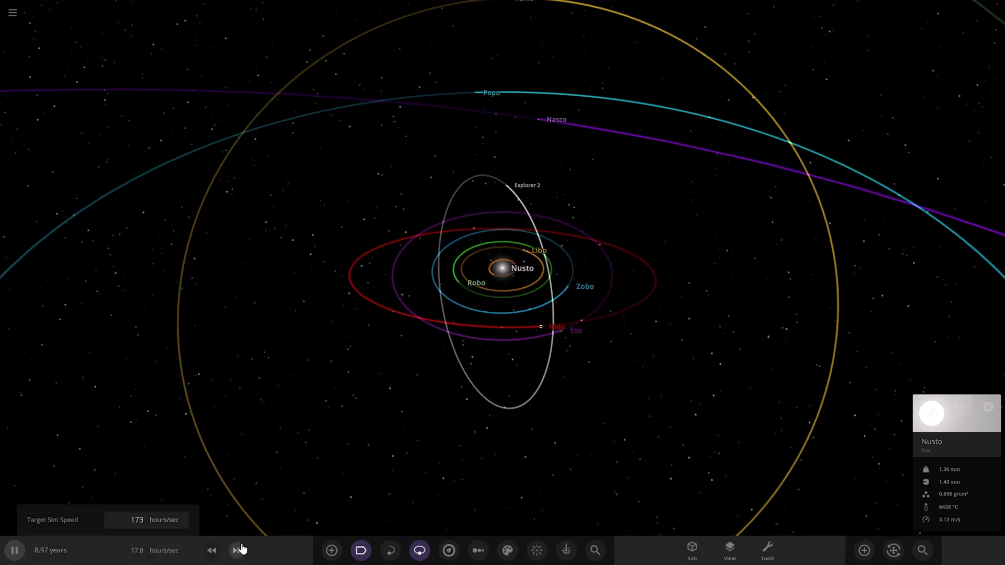
left_click(237, 550)
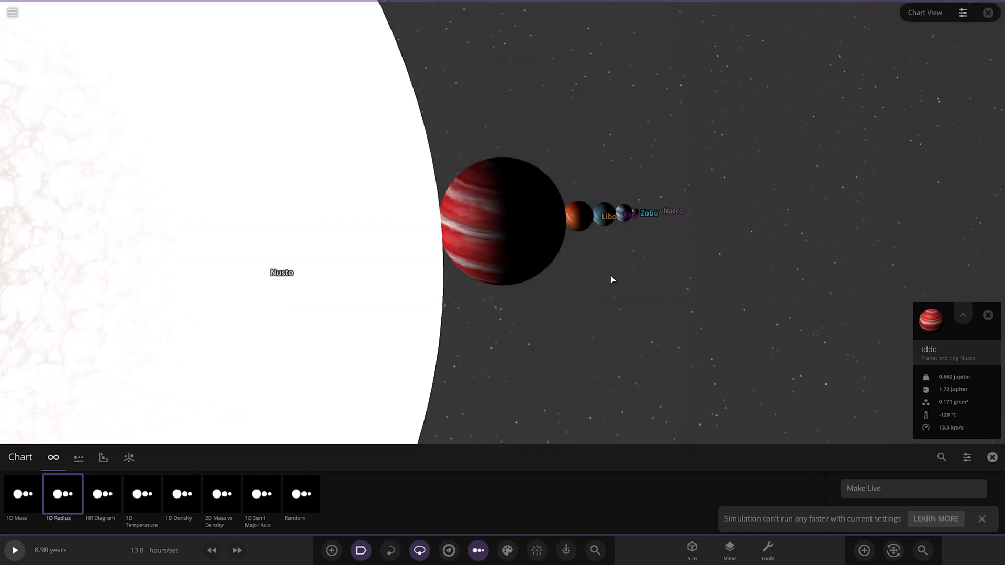
Apply a chart preset and close the preset bar, then resume the simulation at a new speed
left_click(23, 493)
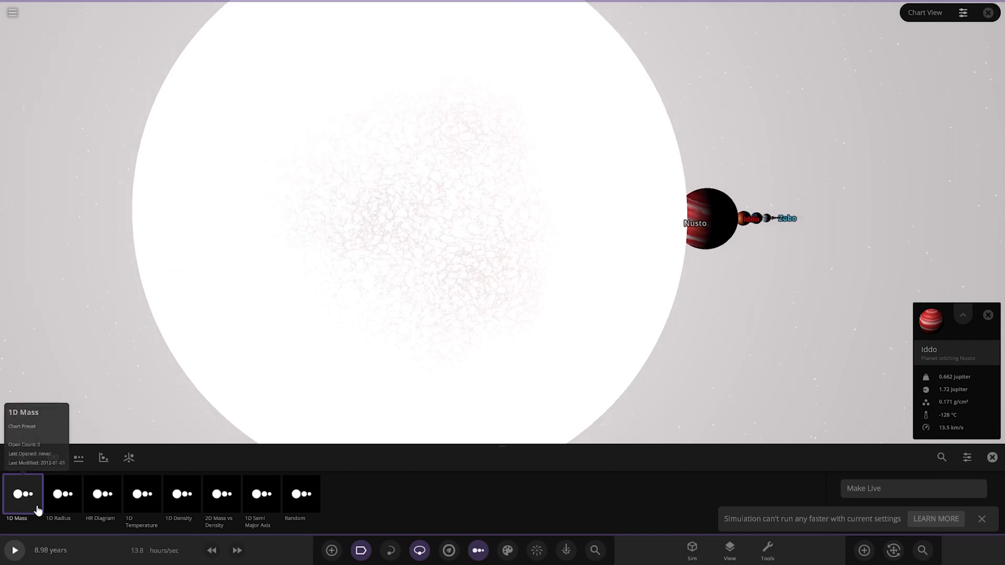
left_click(63, 493)
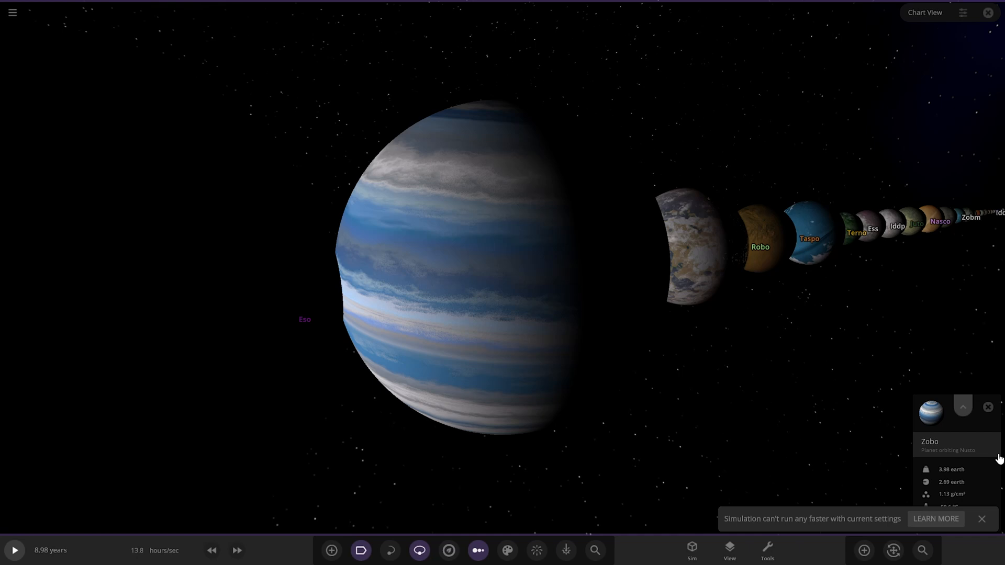
left_click(14, 550)
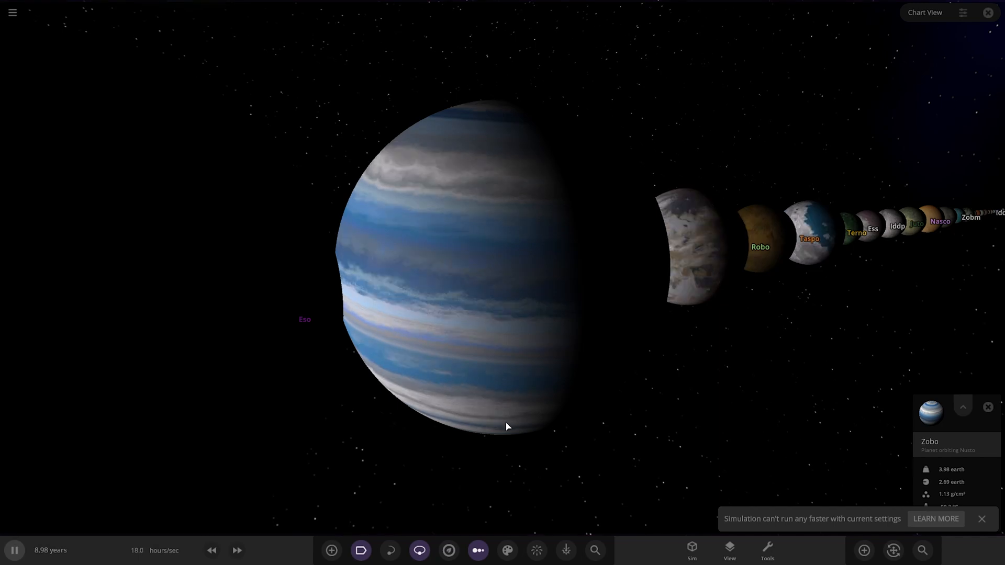
left_click(237, 550)
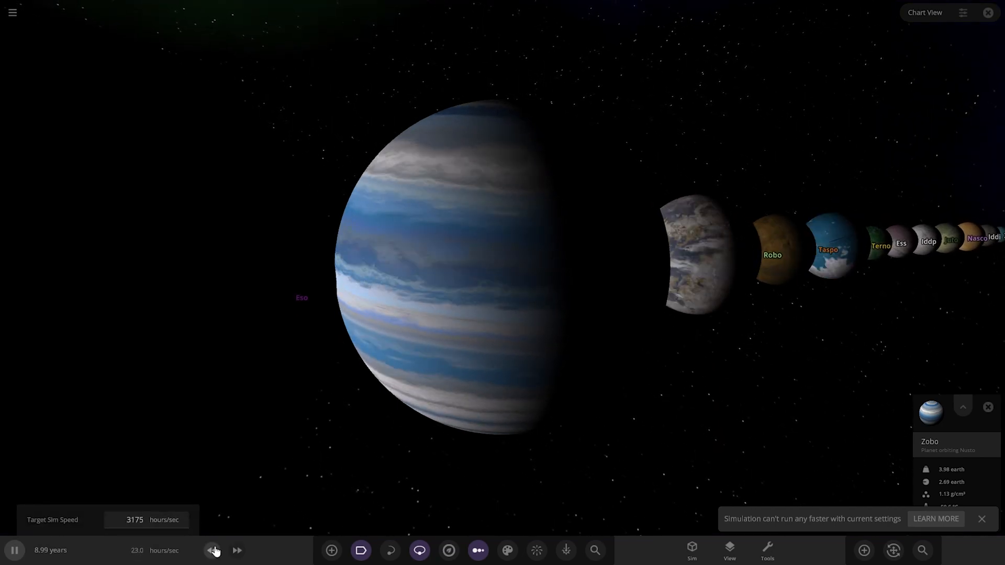